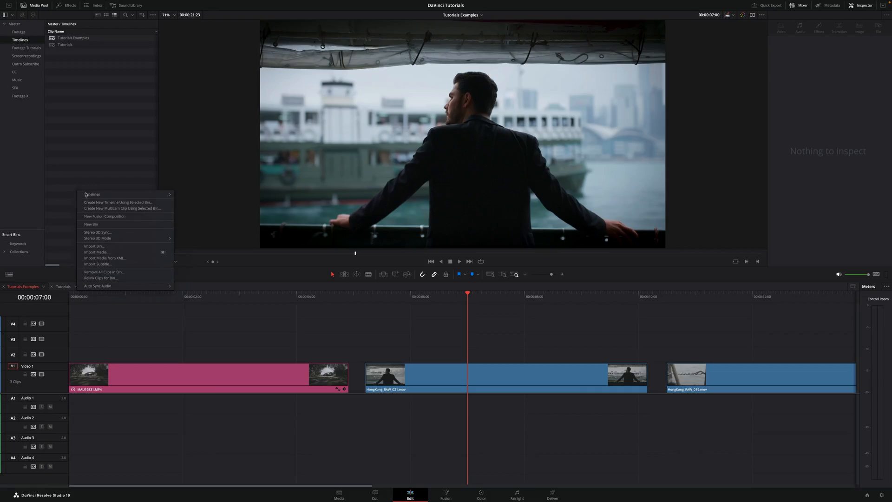
{"action": "mouse_move", "coordinate": [92, 195]}
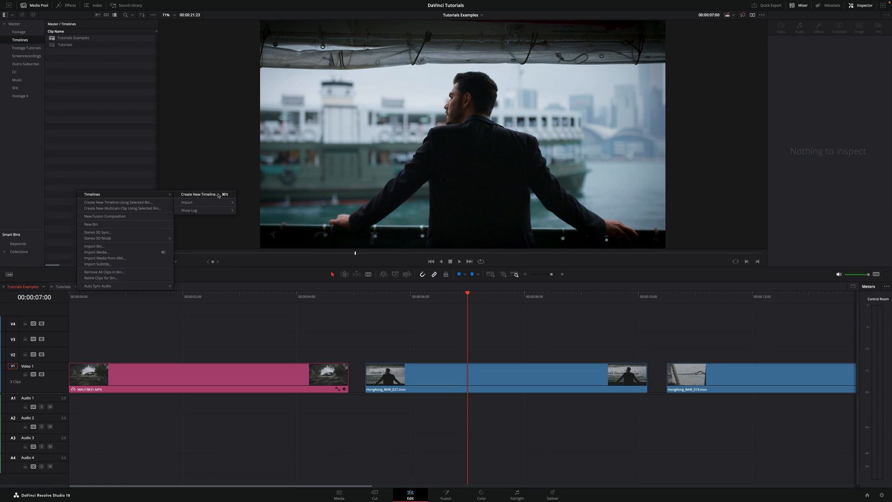
- Create Timeline 3 with default settings (01:00:00:00 start, one video and one audio track)
{"action": "left_click", "coordinate": [198, 194]}
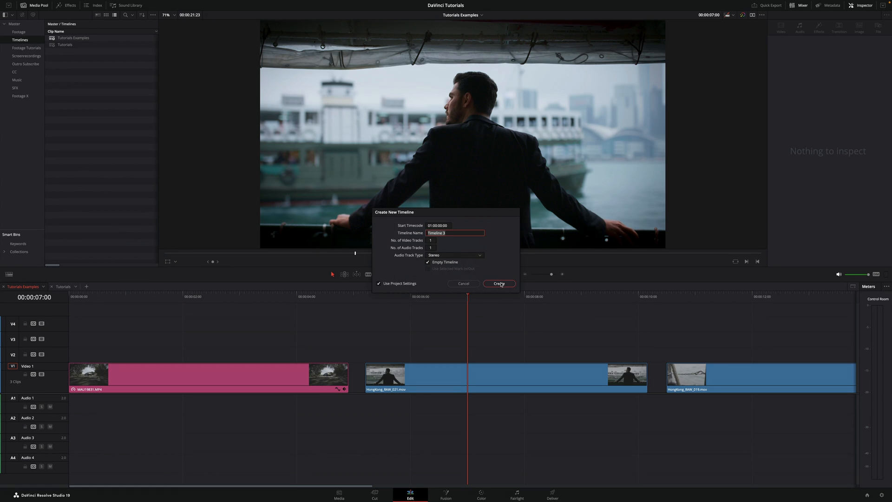
{"action": "left_click", "coordinate": [499, 284]}
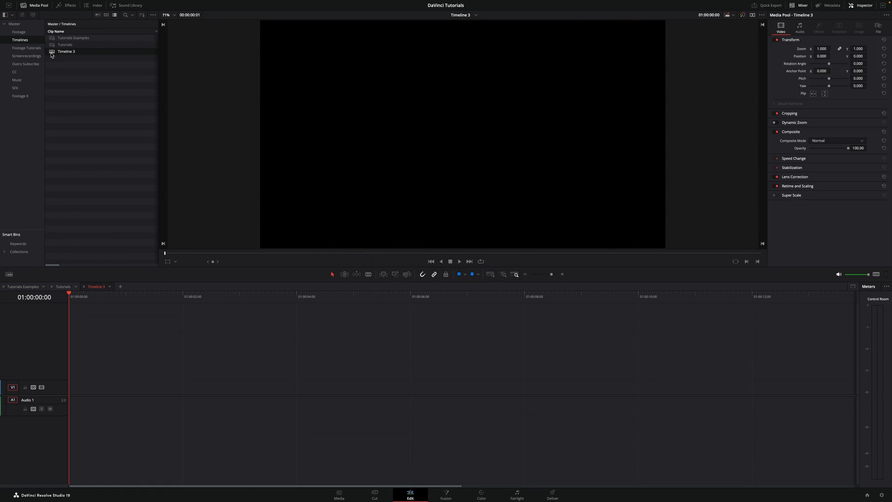
{"action": "left_click", "coordinate": [167, 347]}
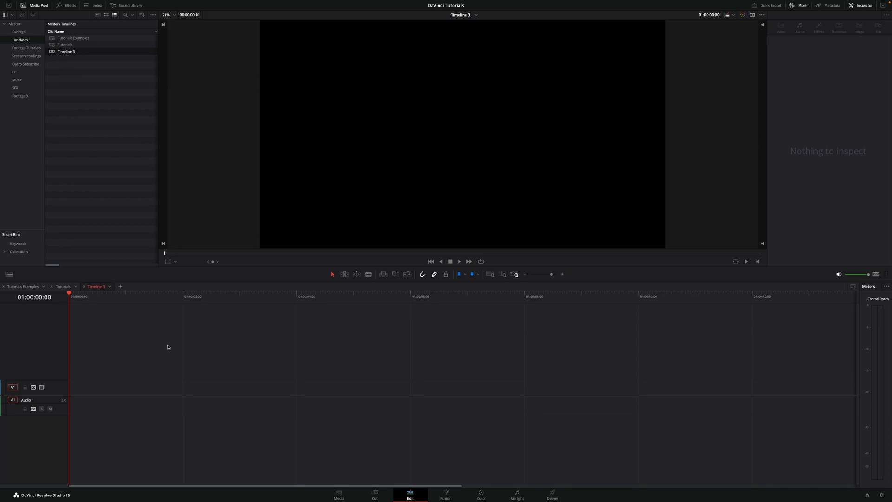
{"action": "mouse_move", "coordinate": [161, 324]}
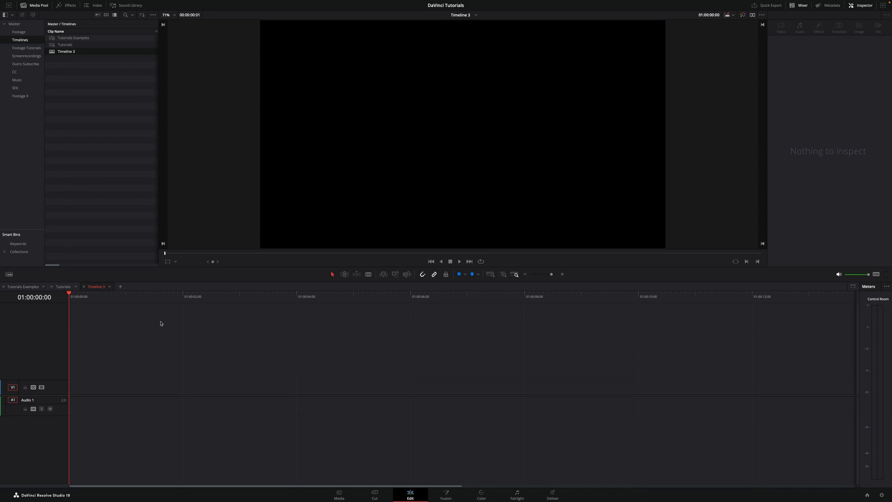
{"action": "mouse_move", "coordinate": [81, 167]}
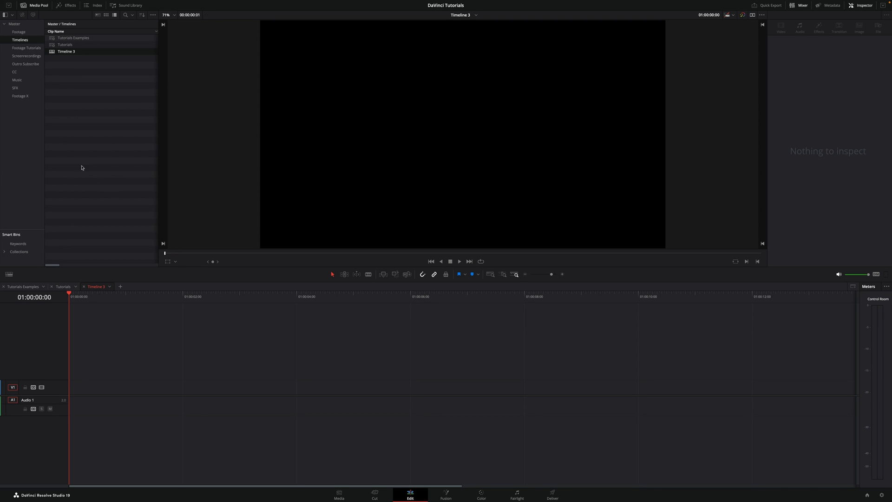
- Create Timeline 4 with its start timecode set to 00:00:00:00
{"action": "right_click", "coordinate": [81, 167]}
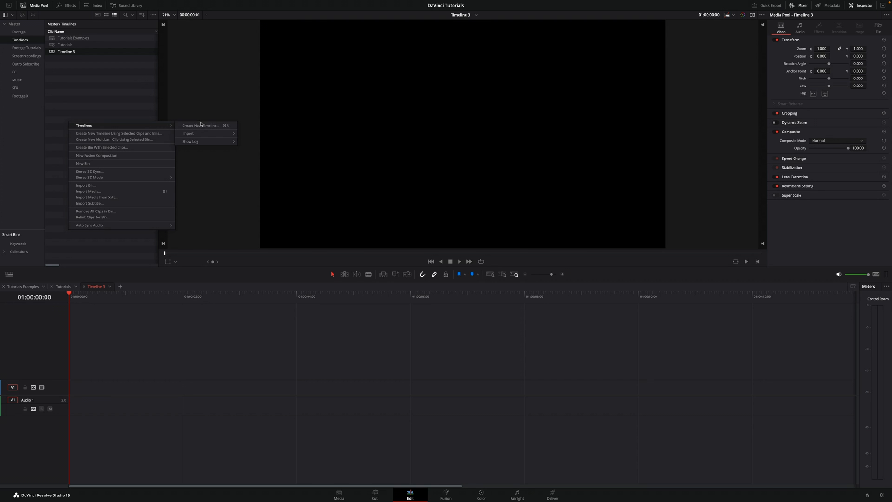
{"action": "left_click", "coordinate": [200, 125]}
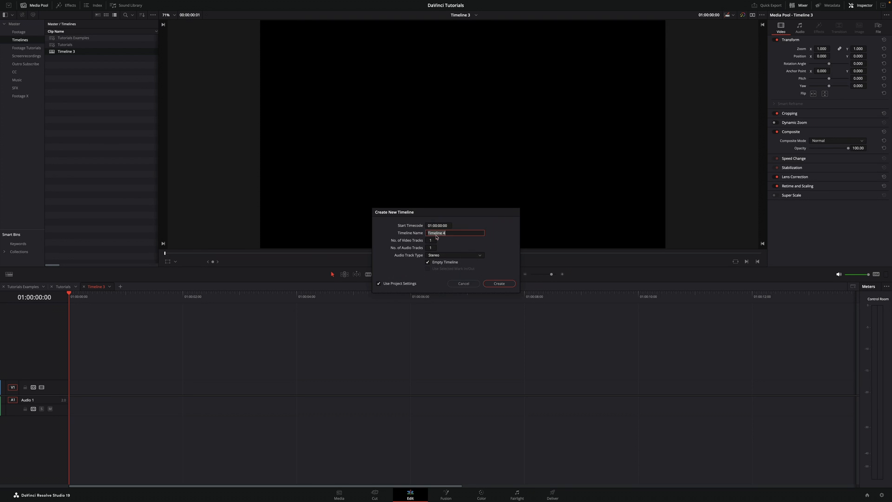
{"action": "left_click", "coordinate": [438, 226]}
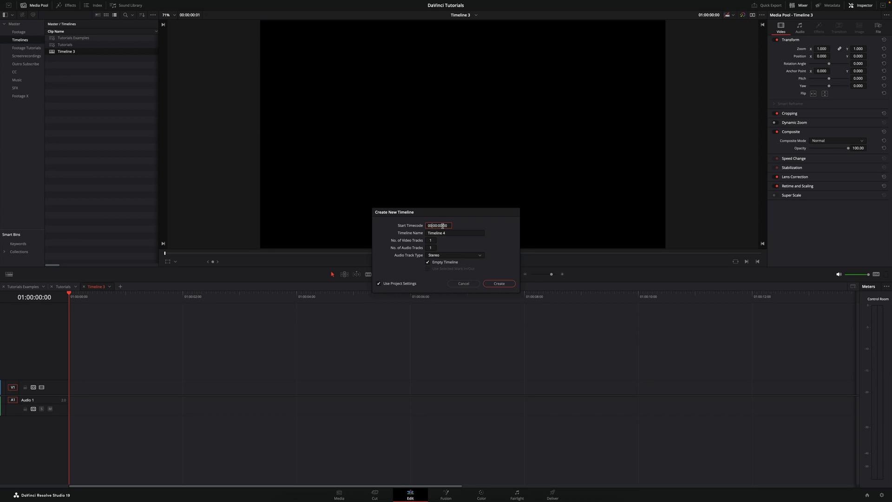
{"action": "left_click", "coordinate": [499, 283]}
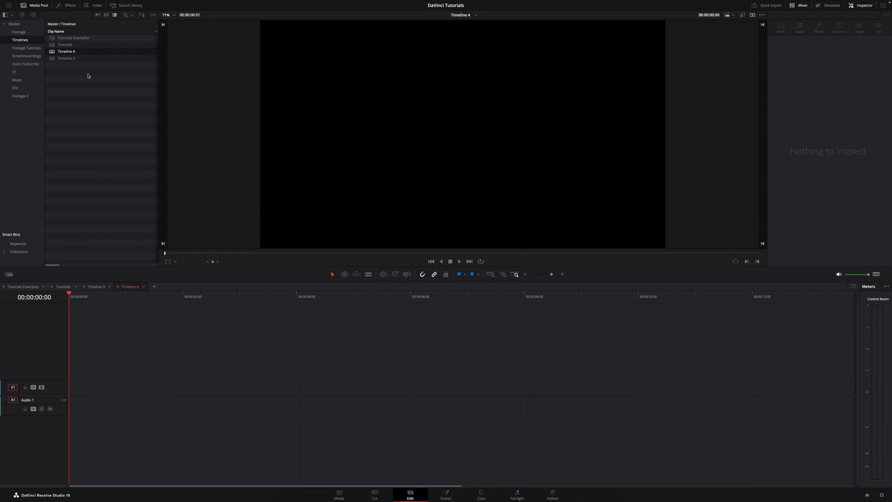
{"action": "mouse_move", "coordinate": [68, 273]}
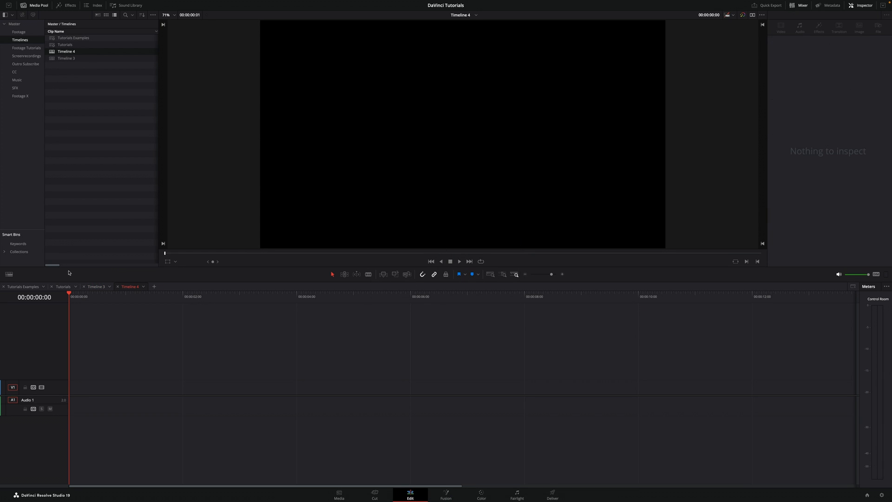
{"action": "mouse_move", "coordinate": [18, 318]}
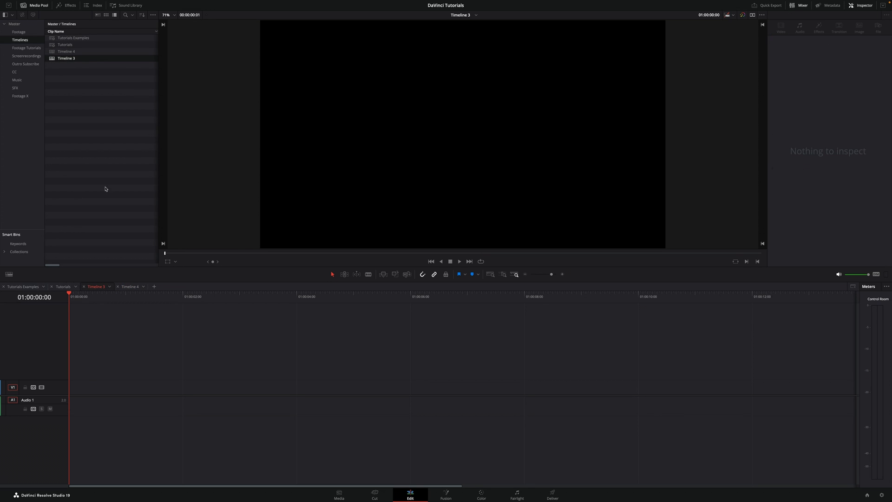
- Change Timeline 3's starting timecode from 01:00:00:00 to 00:00:00:00
{"action": "right_click", "coordinate": [66, 58]}
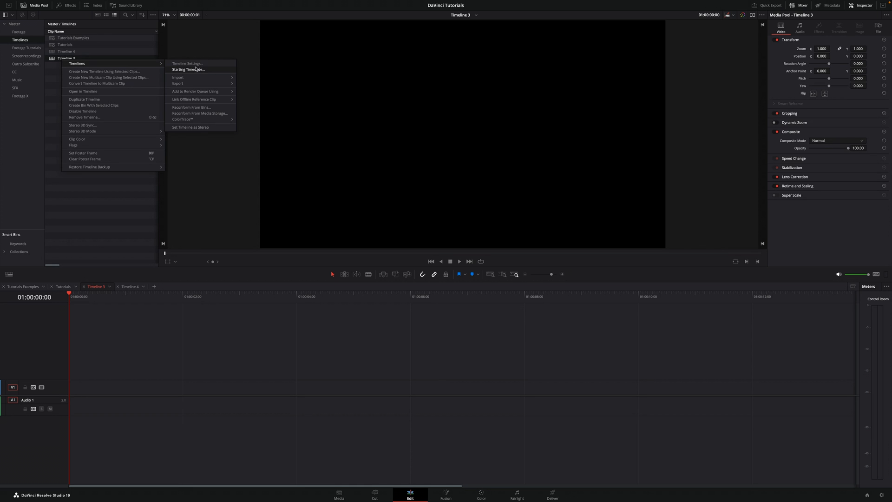
{"action": "left_click", "coordinate": [188, 69]}
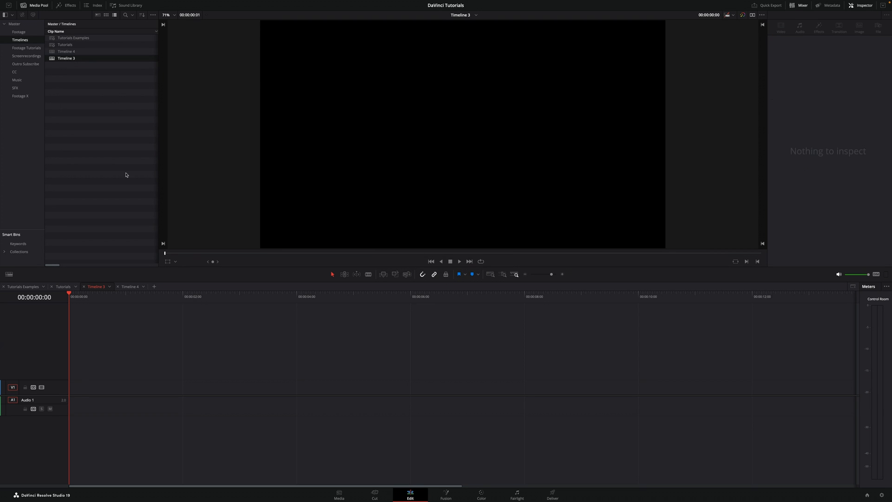
{"action": "mouse_move", "coordinate": [106, 171]}
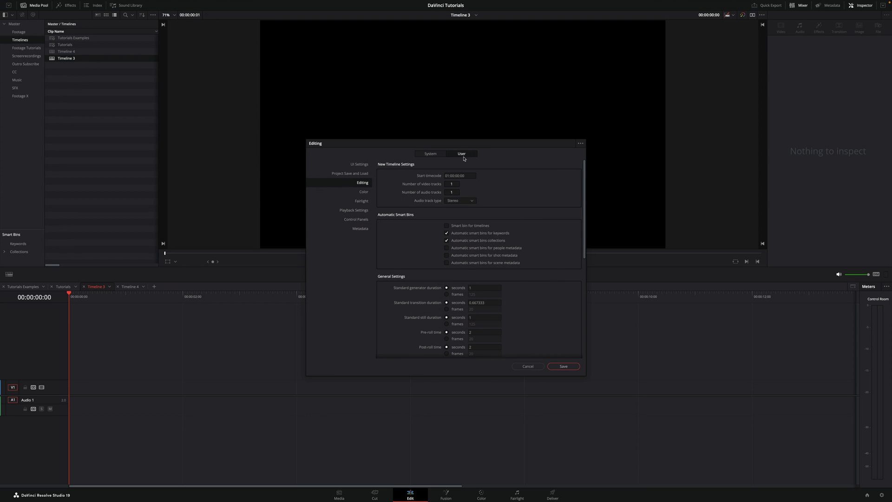
{"action": "mouse_move", "coordinate": [431, 182]}
{"action": "type", "text": "6"}
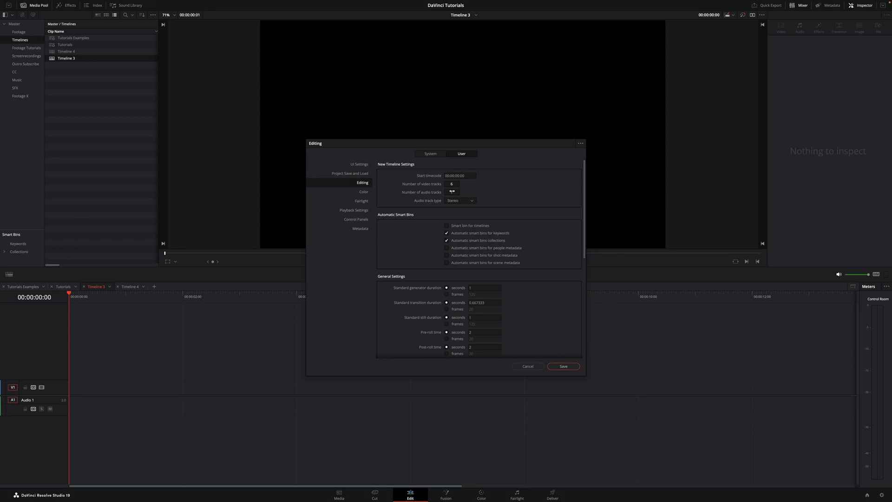
- Save editing preferences: 00:00:00:00 start timecode, 6 video and 6 audio tracks
{"action": "left_click", "coordinate": [456, 192]}
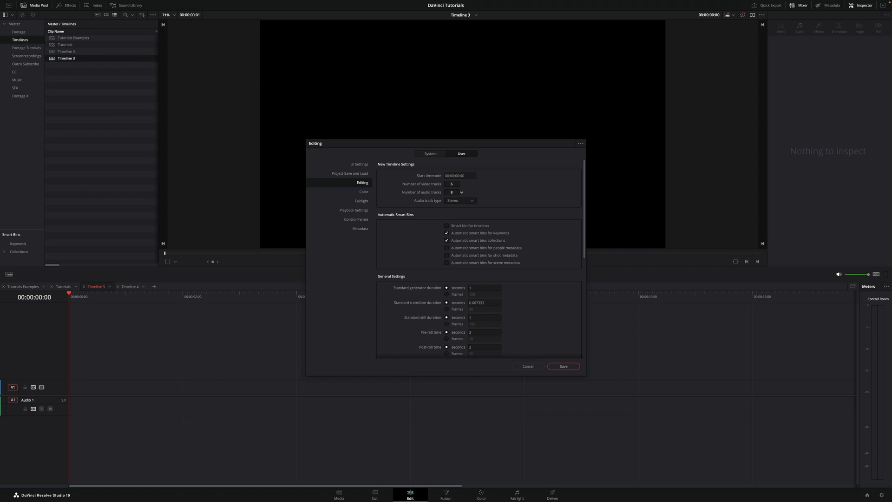
{"action": "left_click", "coordinate": [462, 192]}
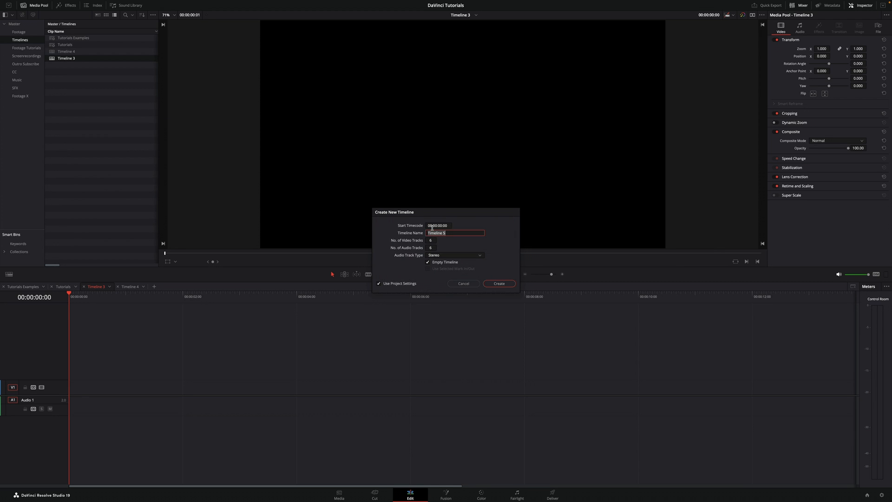
{"action": "mouse_move", "coordinate": [442, 241]}
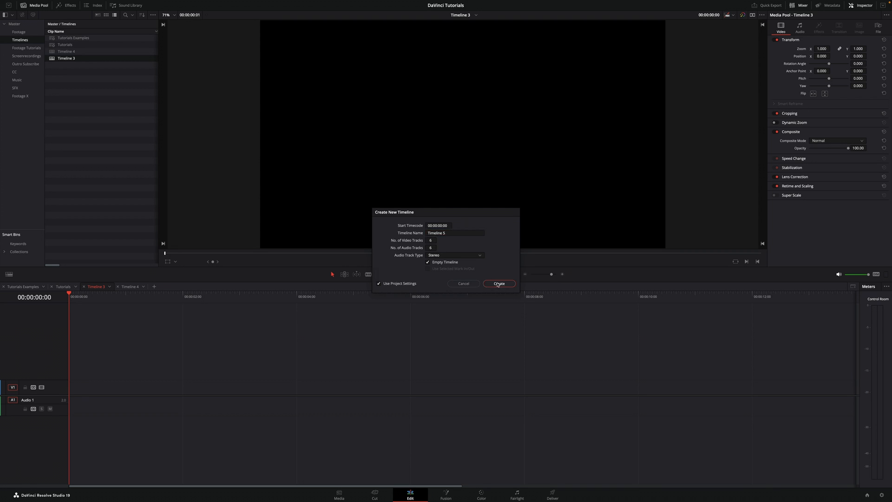
- Create Timeline 5 using the new defaults: 00:00:00:00 start, six video and audio tracks
{"action": "left_click", "coordinate": [499, 283]}
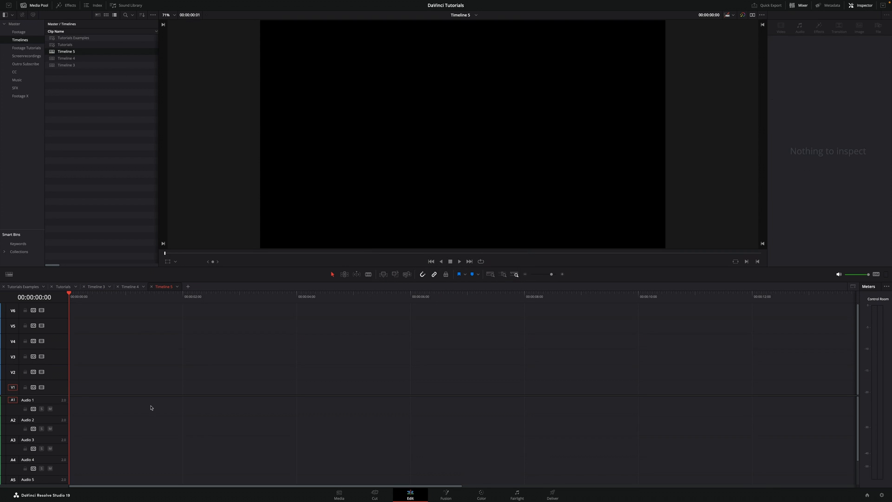